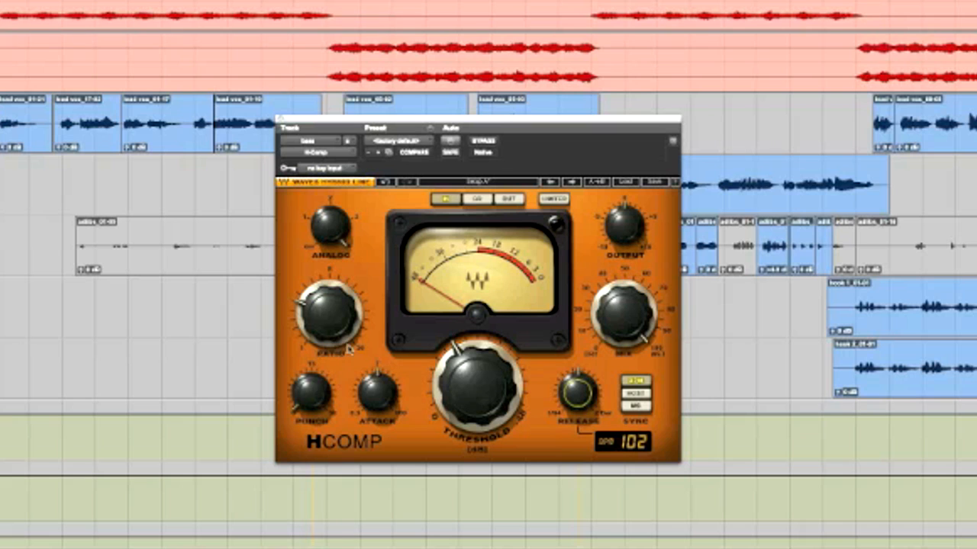
mouse_move(330, 329)
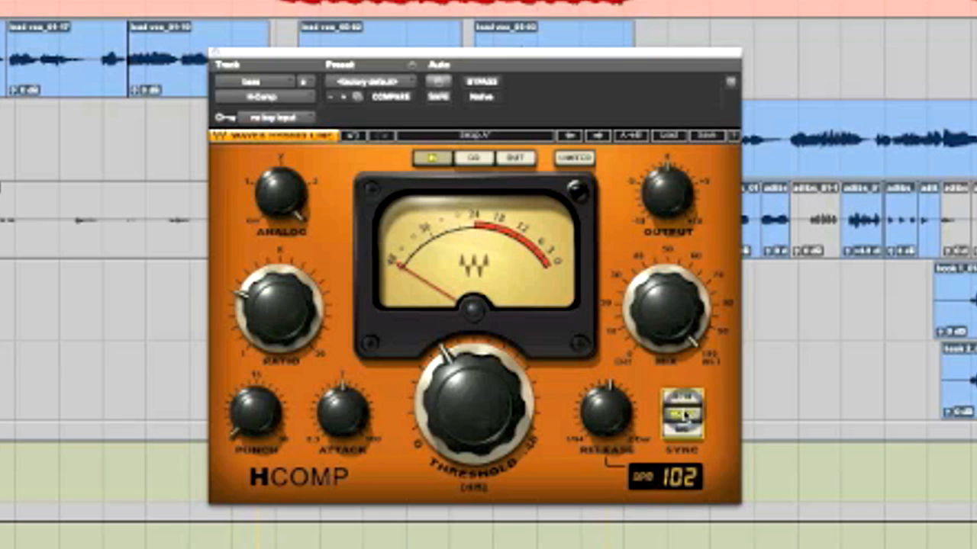
Point the plug-in window at the drum comp track to show its H-Comp with SYNC on HOST.
click(679, 412)
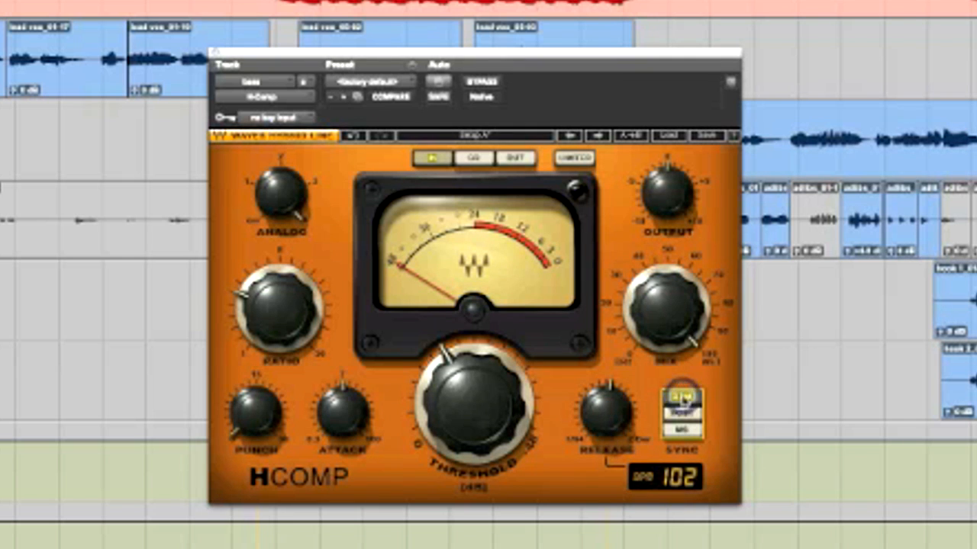
click(681, 401)
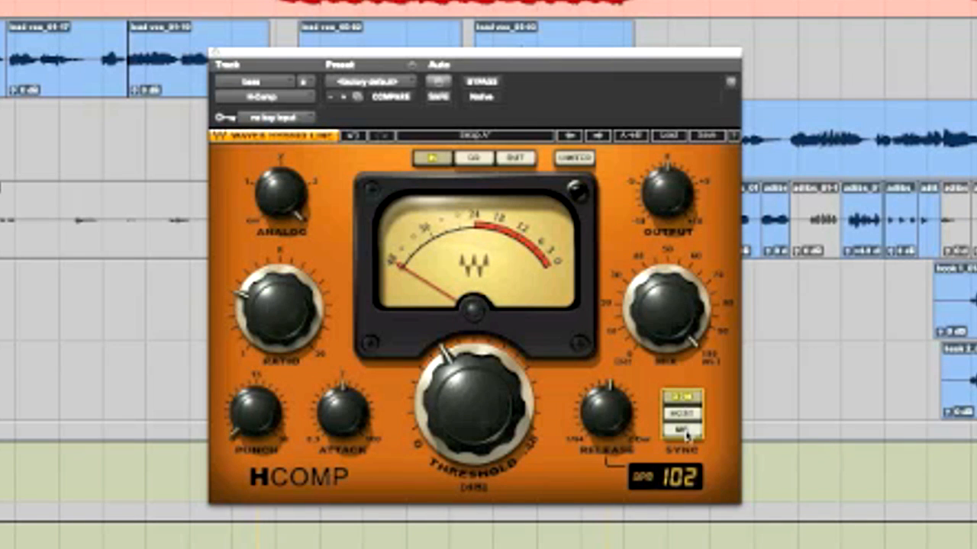
click(679, 435)
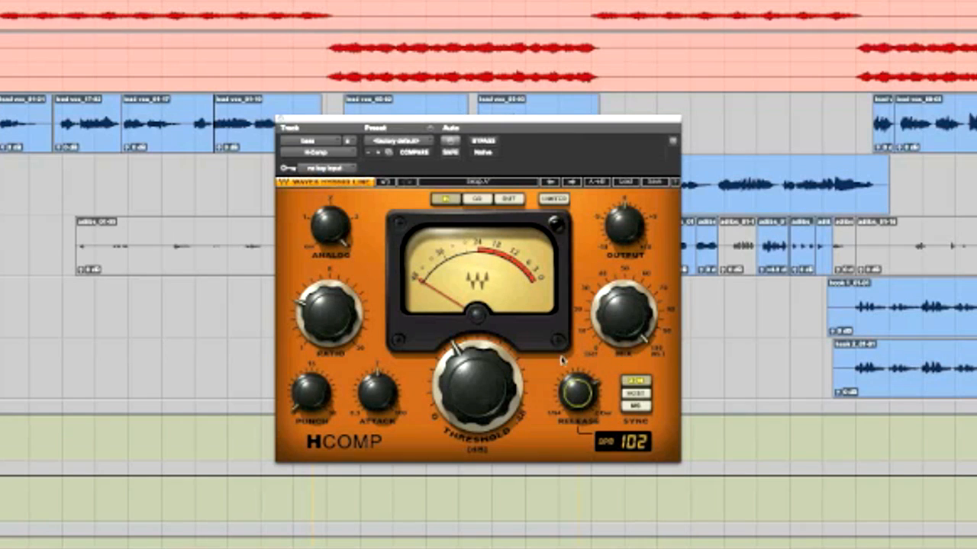
mouse_move(544, 383)
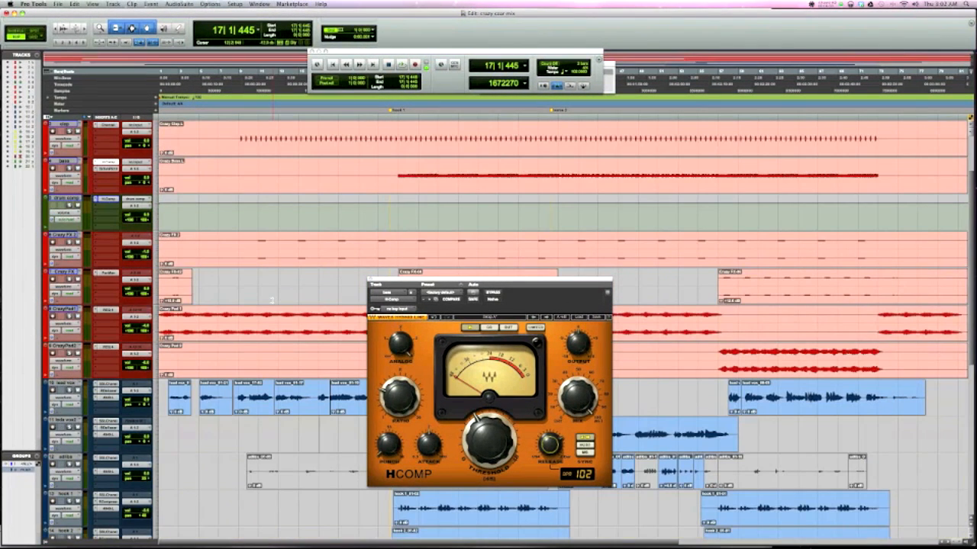
scroll(down, 3)
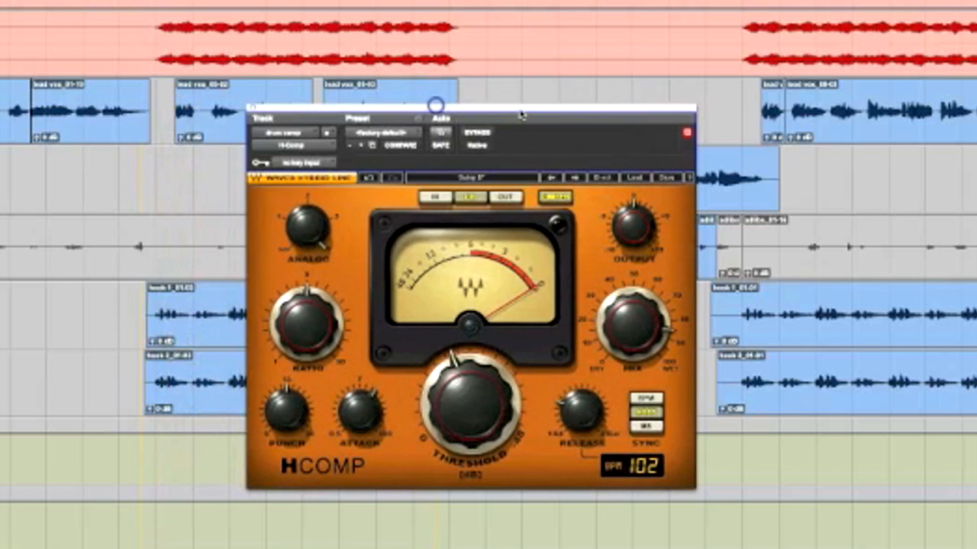
mouse_move(321, 260)
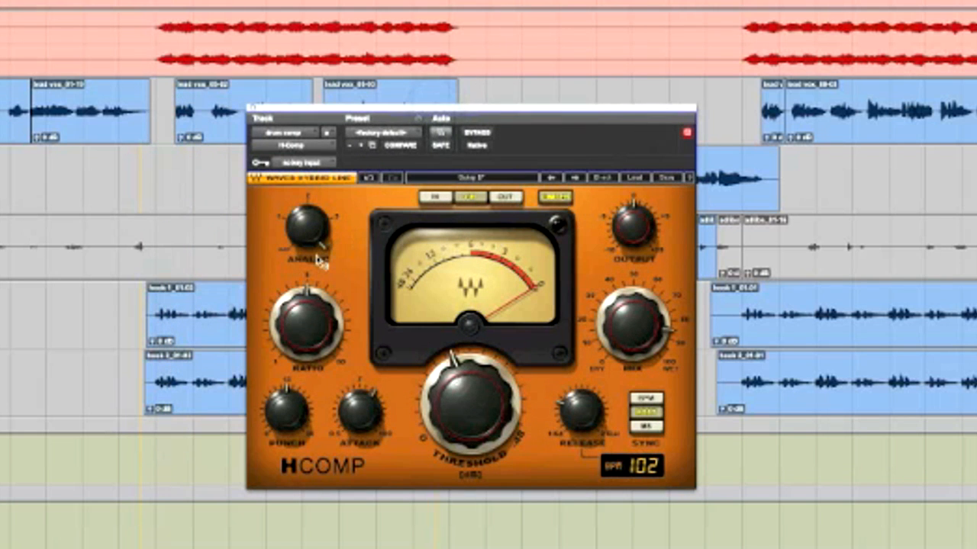
mouse_move(313, 340)
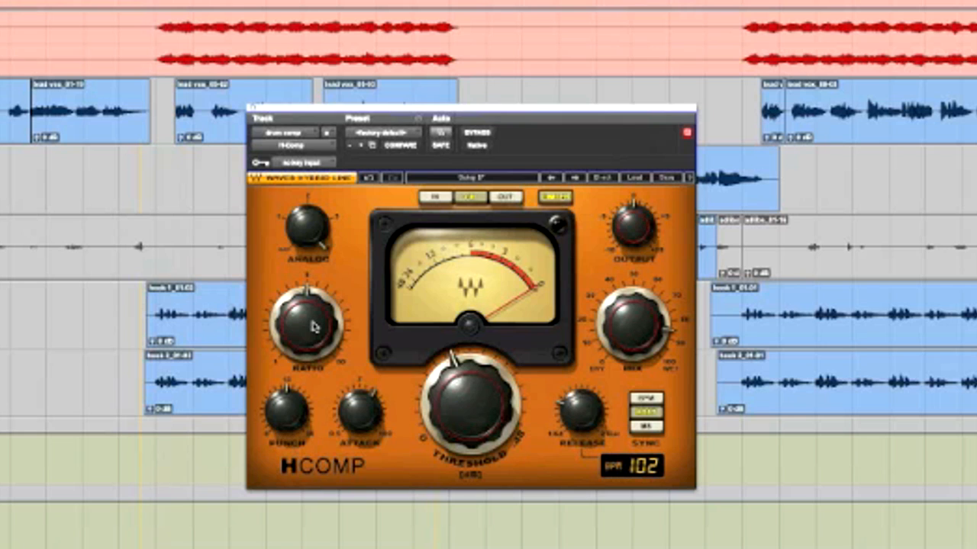
mouse_move(289, 416)
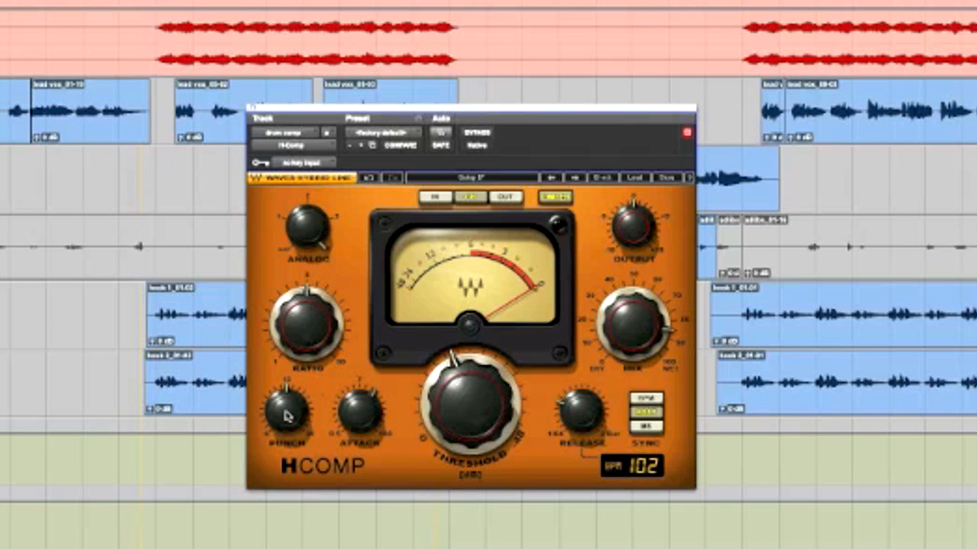
mouse_move(357, 410)
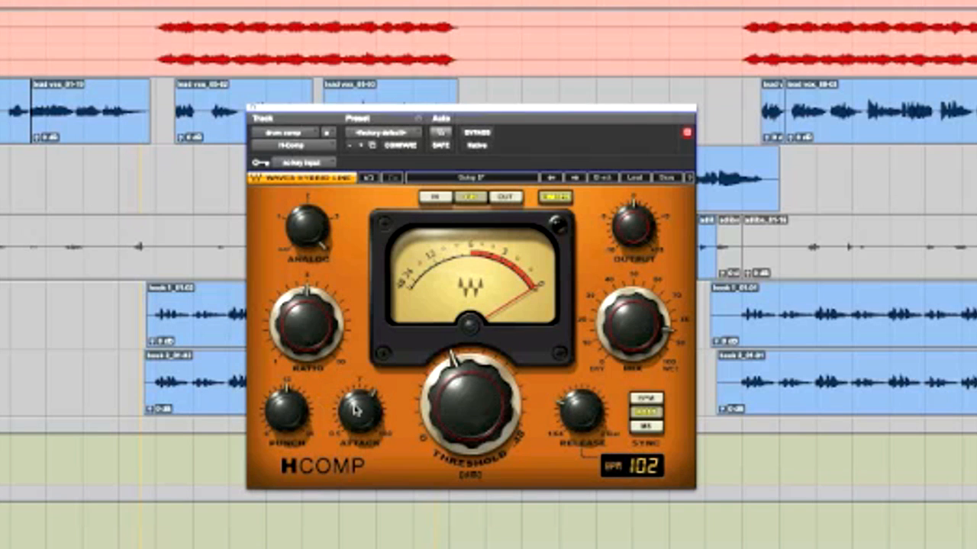
mouse_move(365, 414)
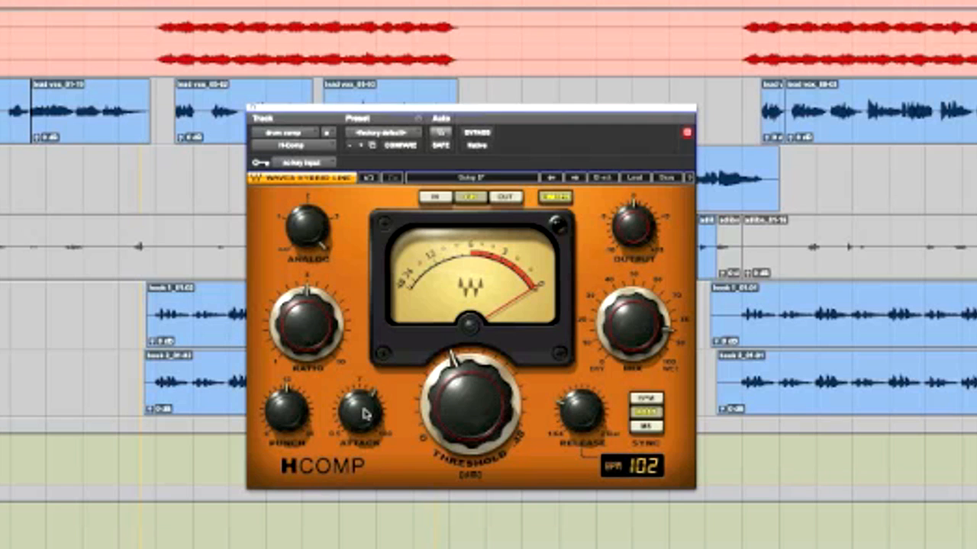
mouse_move(652, 445)
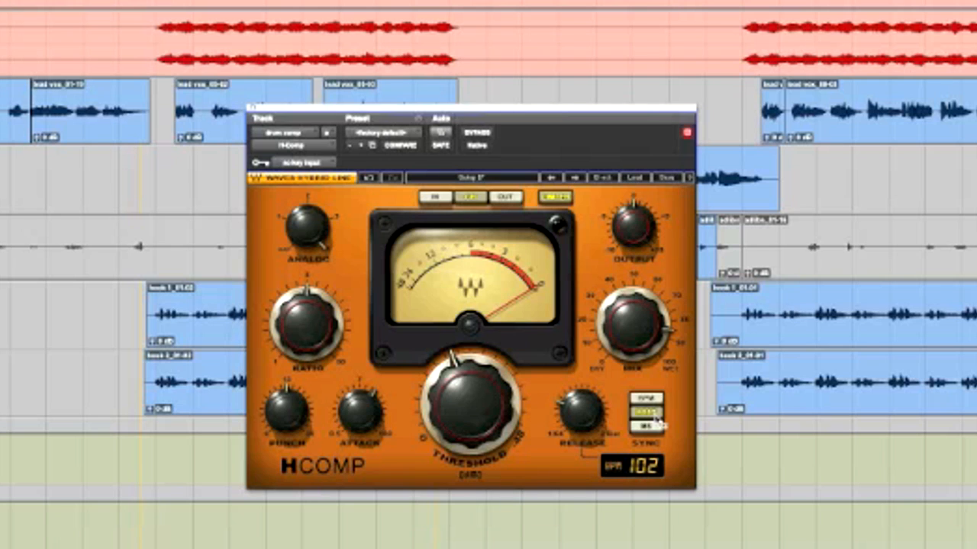
mouse_move(664, 412)
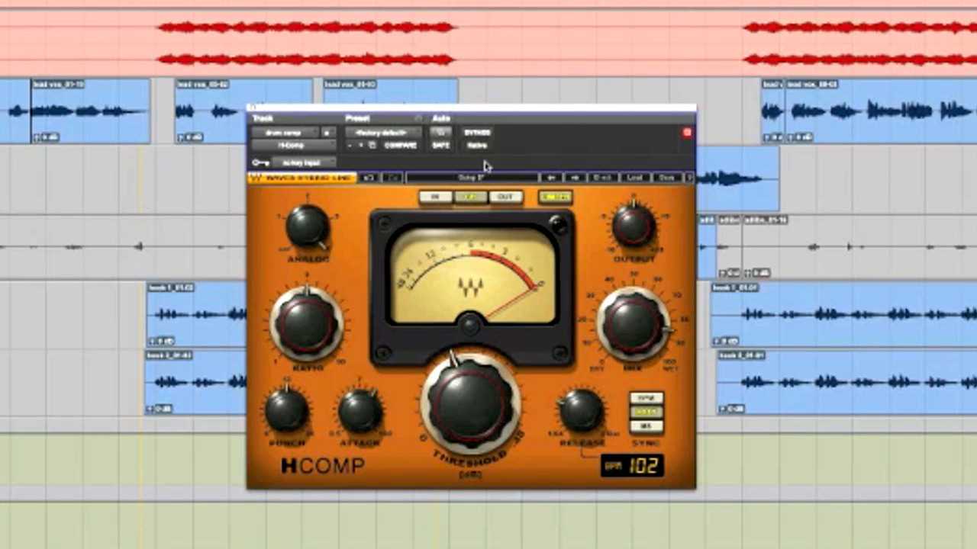
mouse_move(527, 147)
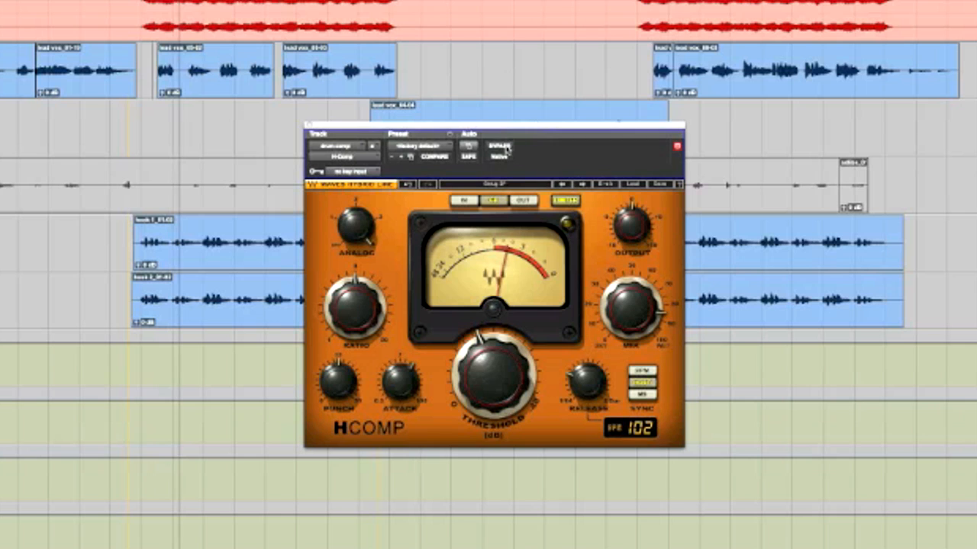
click(500, 149)
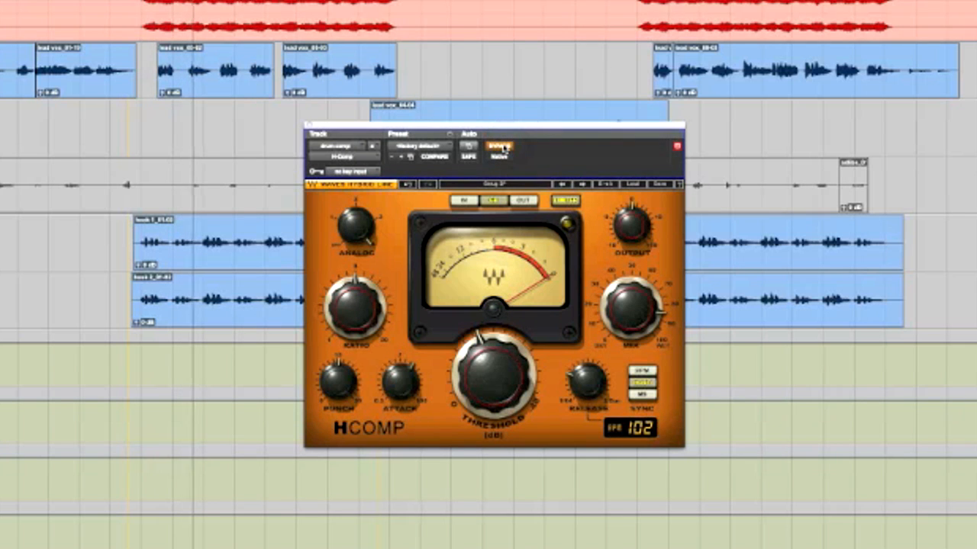
click(499, 147)
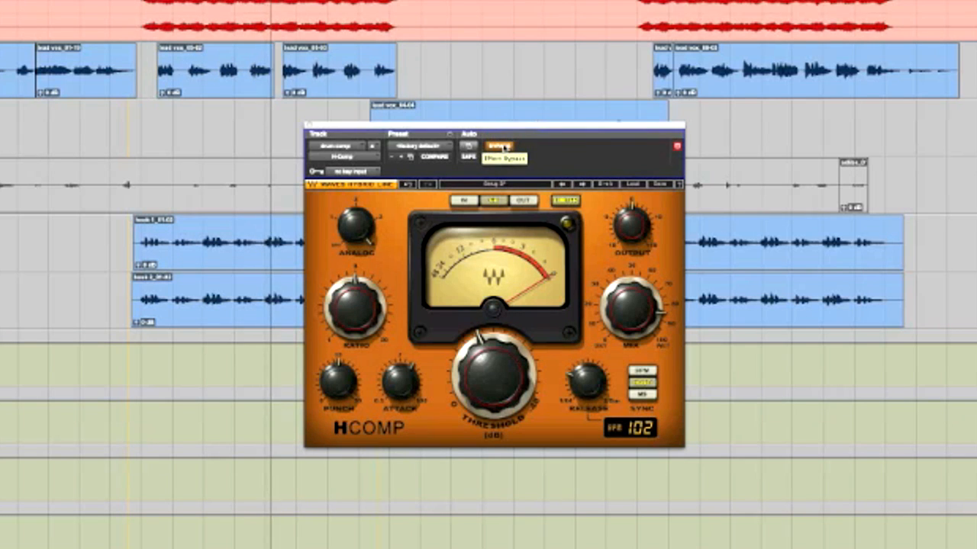
click(500, 147)
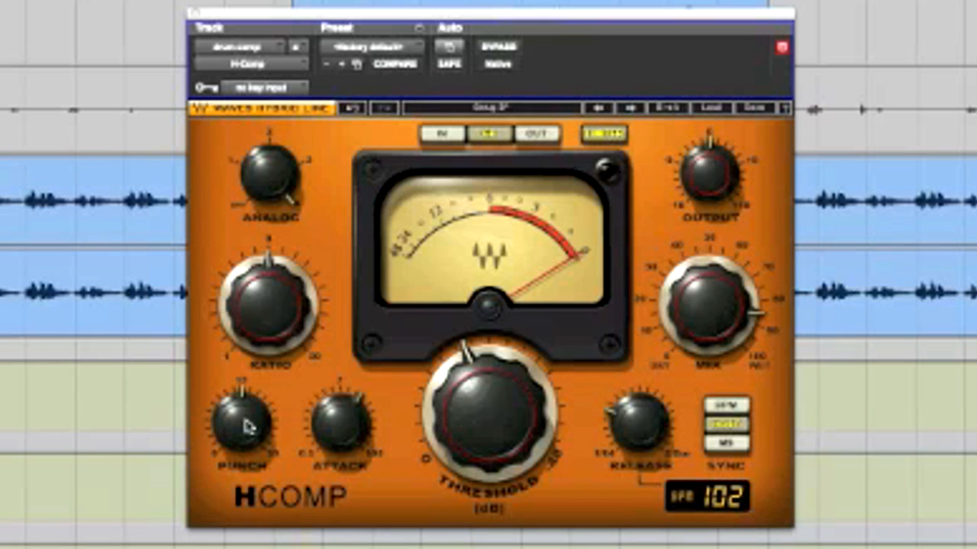
mouse_move(291, 301)
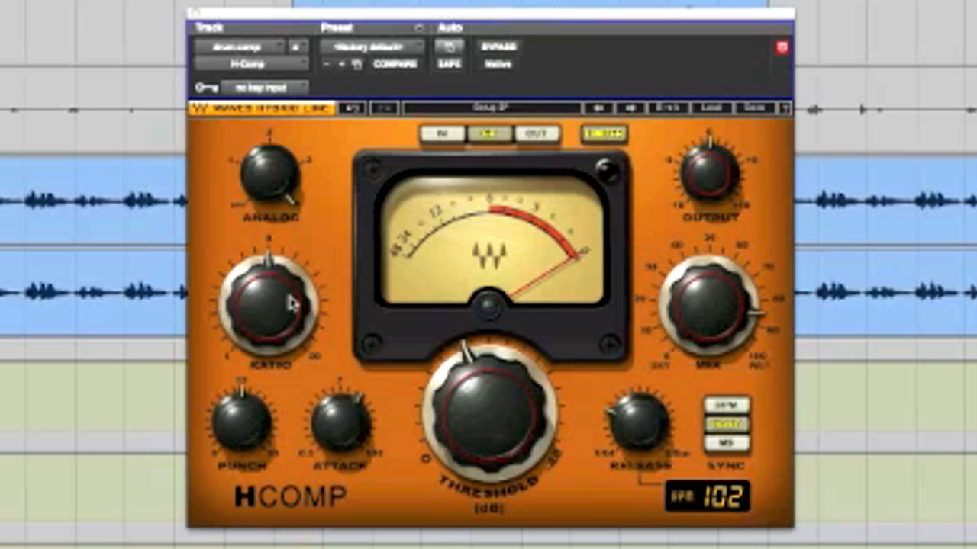